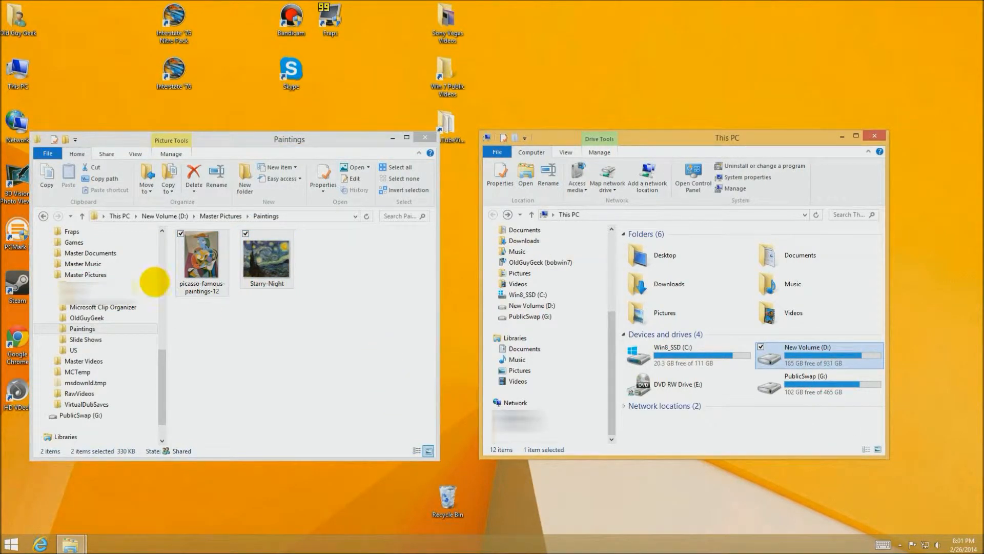
mouse_move(343, 301)
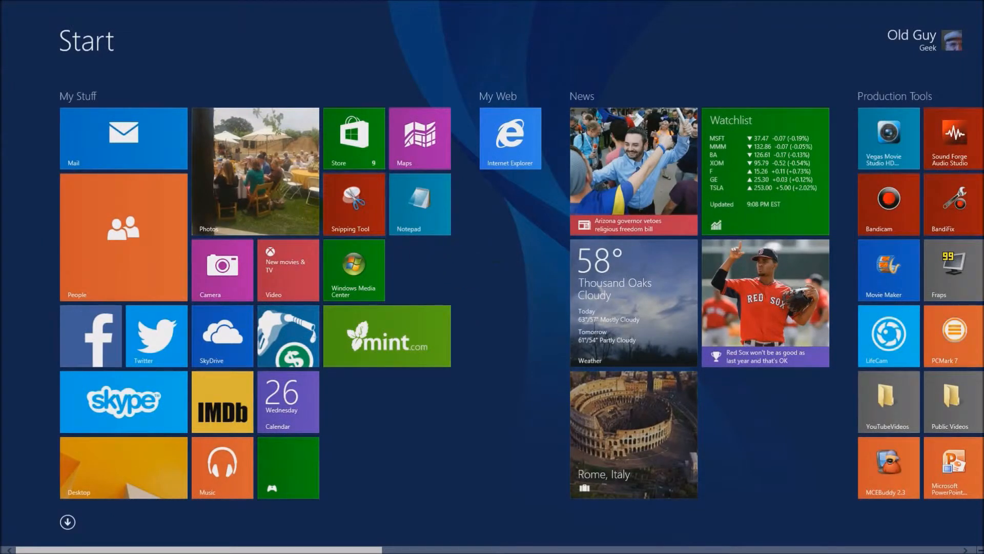
Launch the Photos app from the Start screen tile, snapped beside the desktop
click(254, 171)
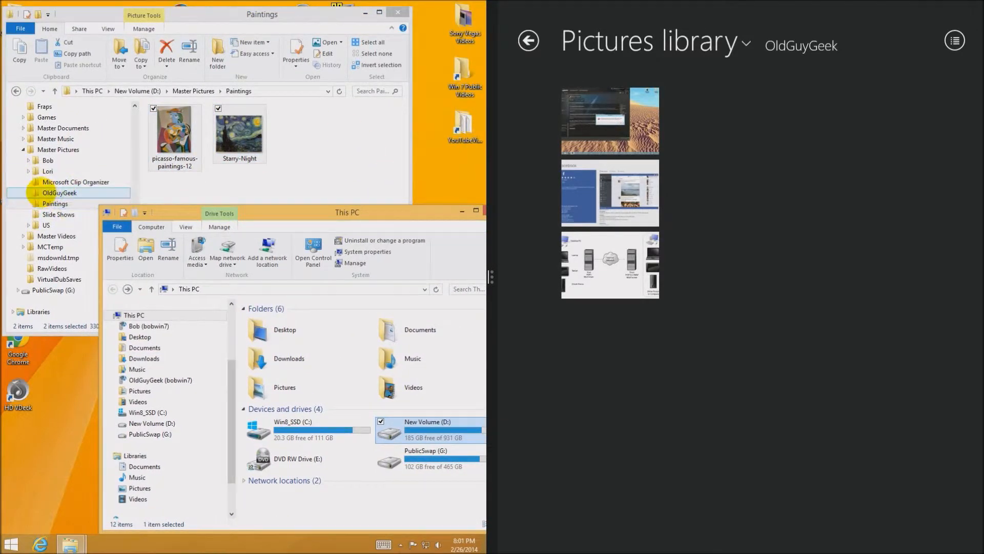
Show the OldGuyGeek folder and pick up its three selected screenshots for moving
click(59, 192)
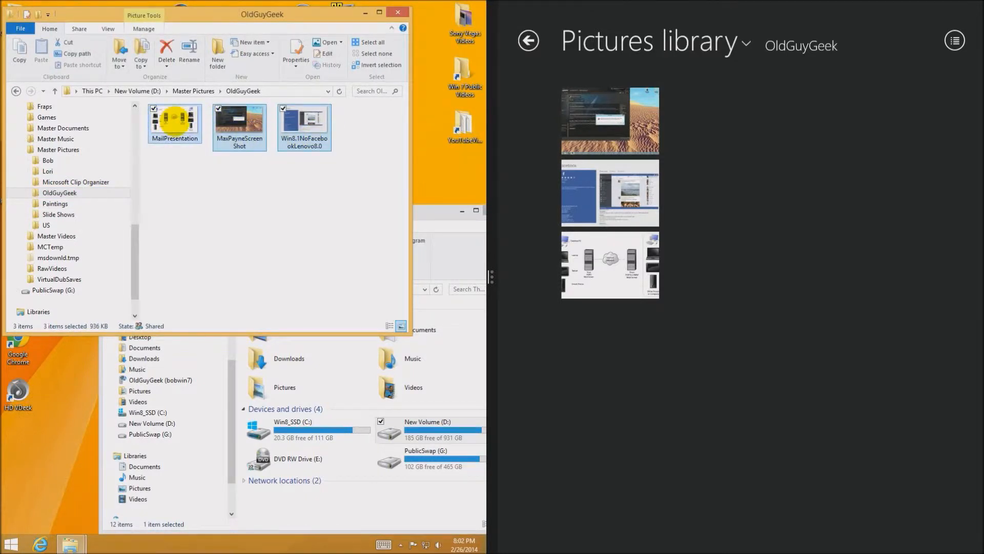
click(55, 204)
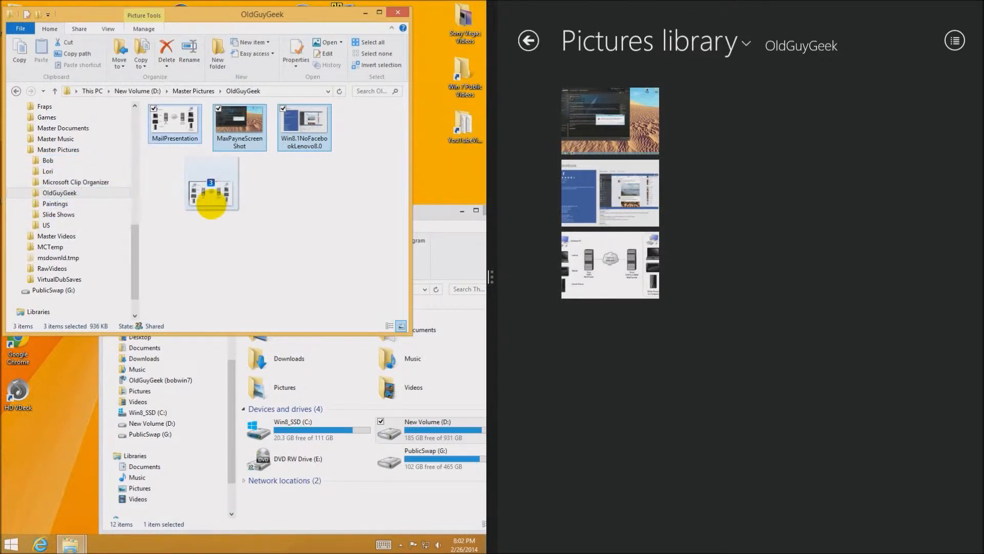
drag(210, 185, 213, 87)
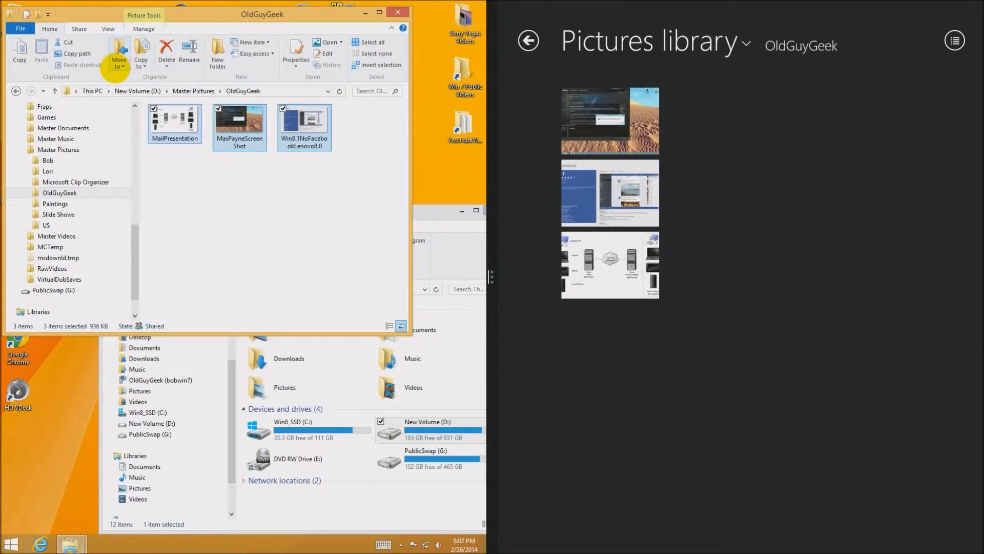
Bring up Move to > Choose location, then dismiss the Move Items dialog without moving anything
click(119, 53)
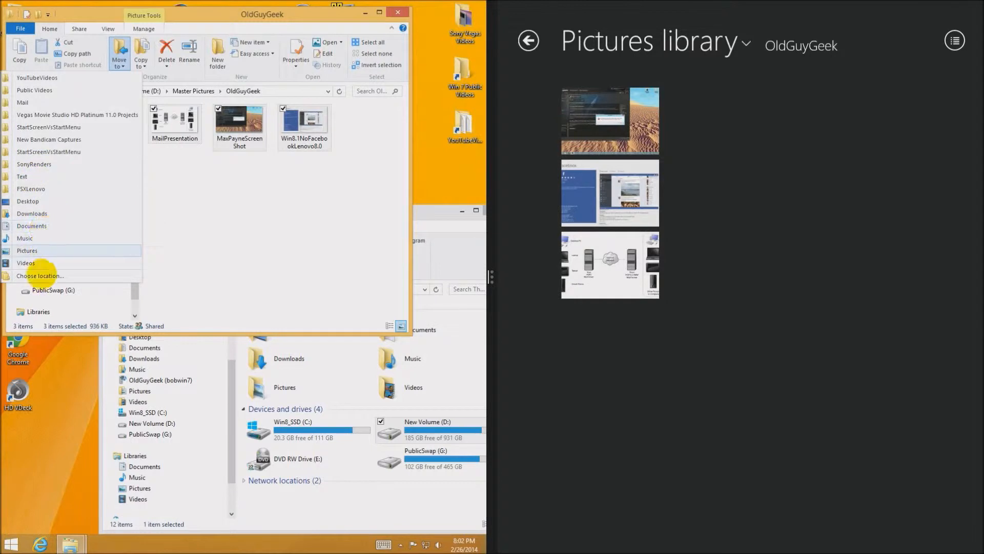
click(40, 276)
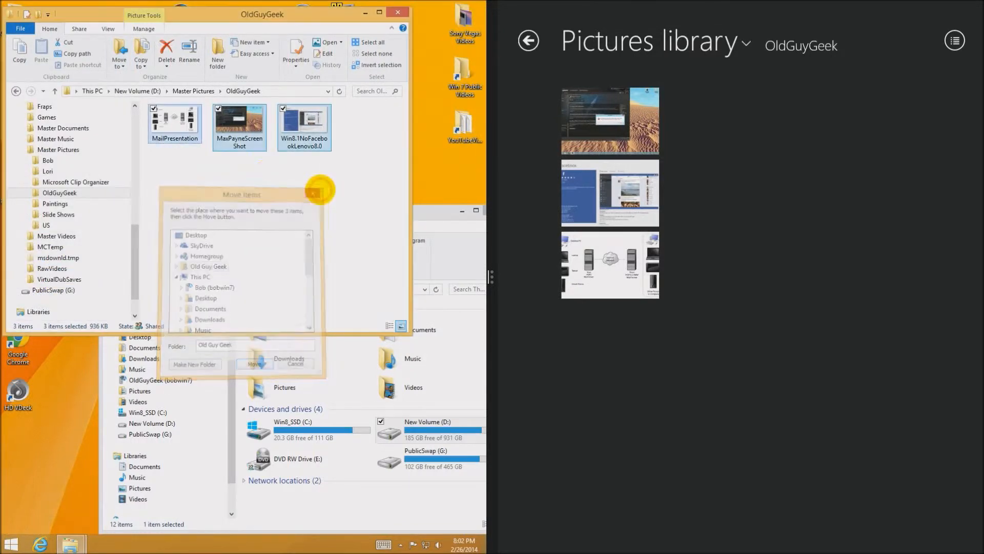
click(140, 51)
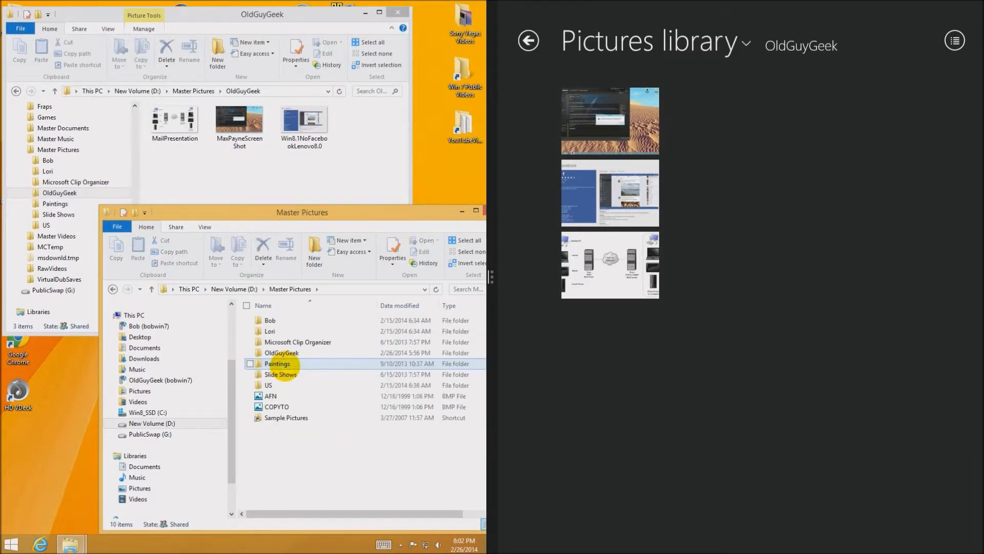
Show Paintings in the lower window and drag the screenshots over it to reveal Move to Paintings
click(281, 352)
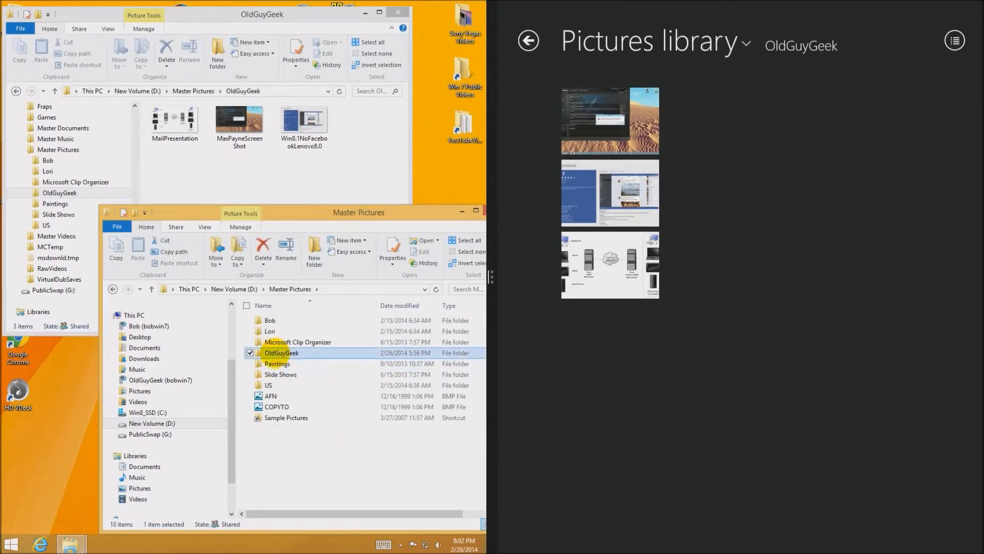
double_click(277, 363)
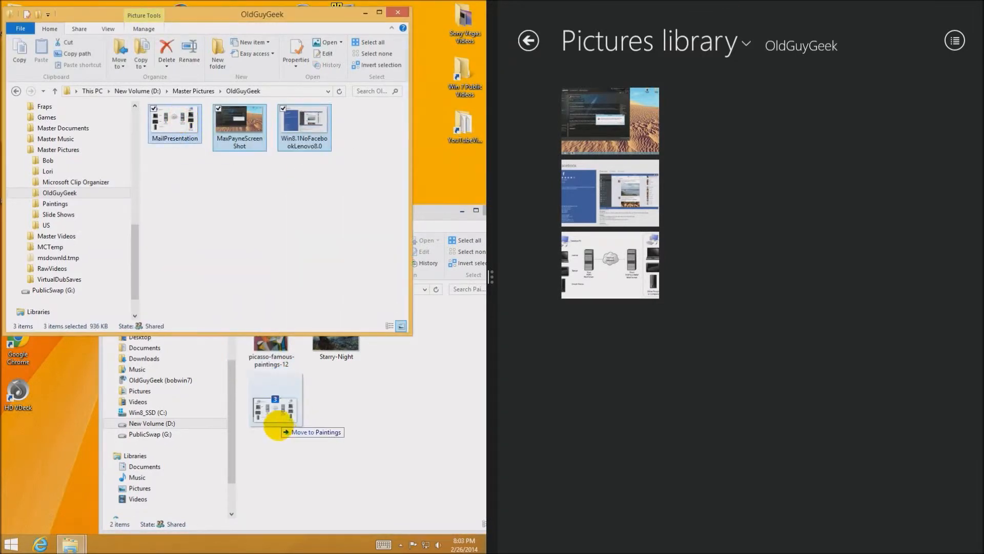
drag(273, 408, 279, 417)
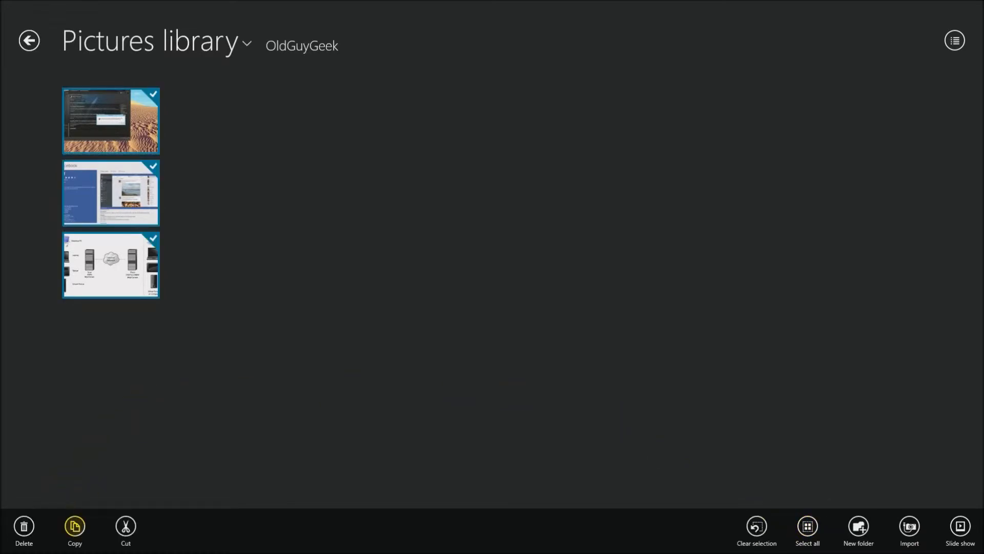
mouse_move(125, 530)
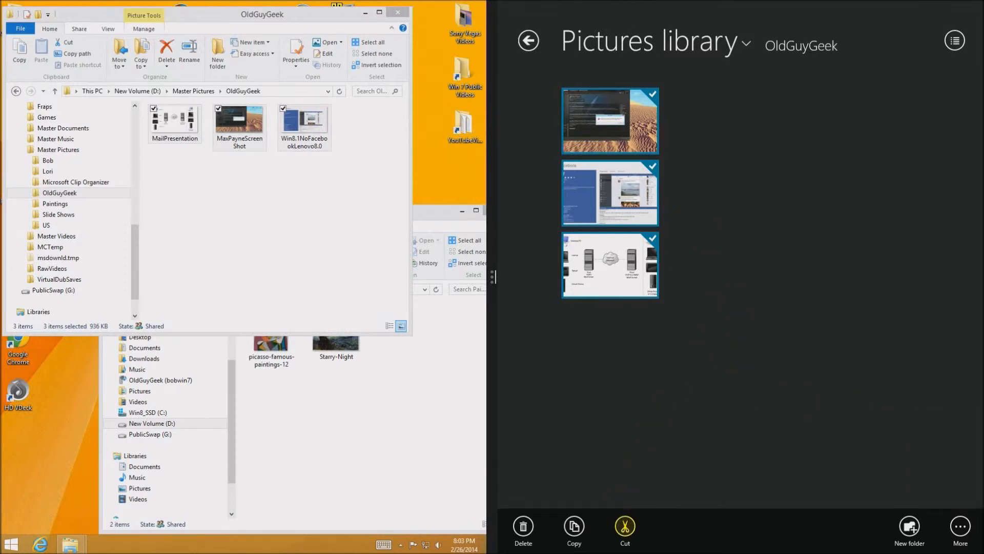
mouse_move(624, 526)
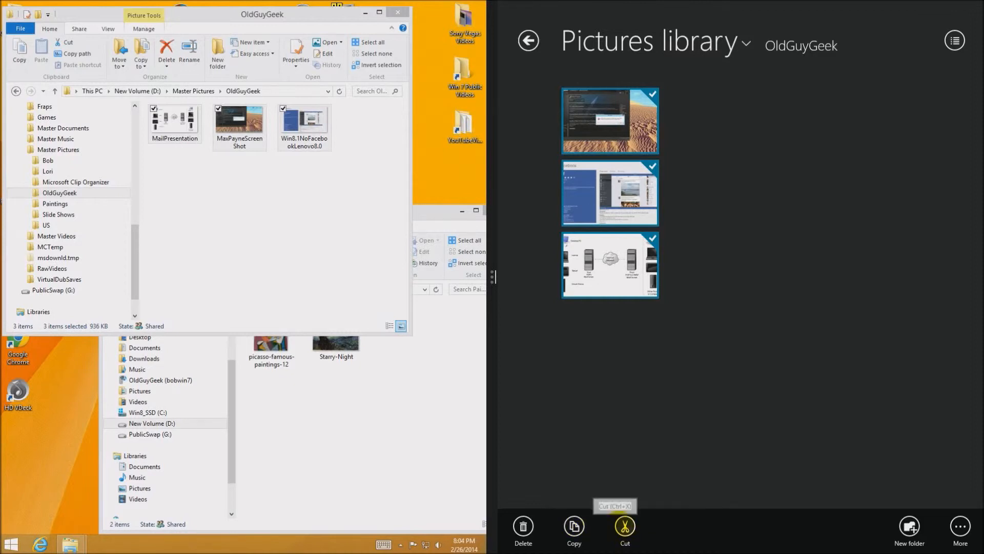
Cut the three selected screenshots and go into the Paintings folder to paste them
click(624, 529)
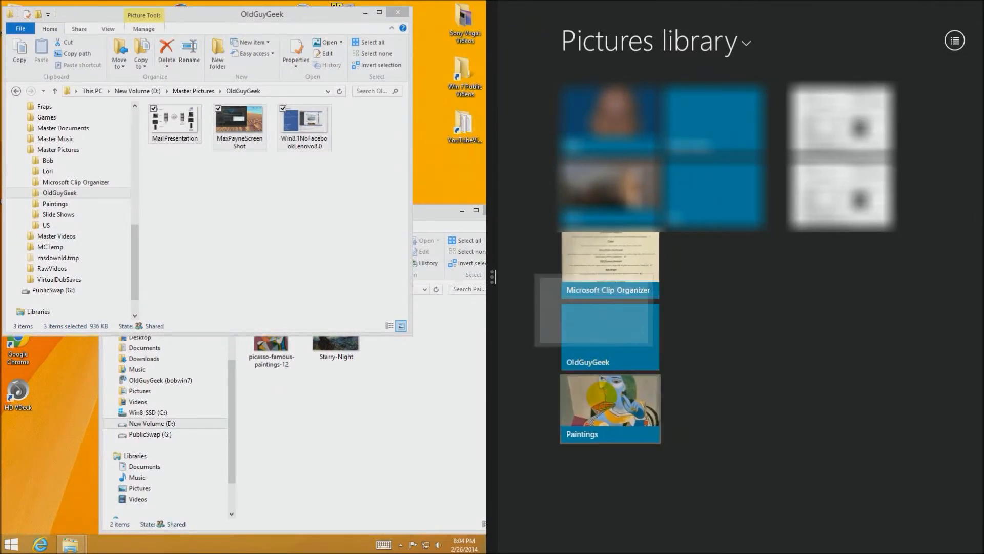
click(608, 408)
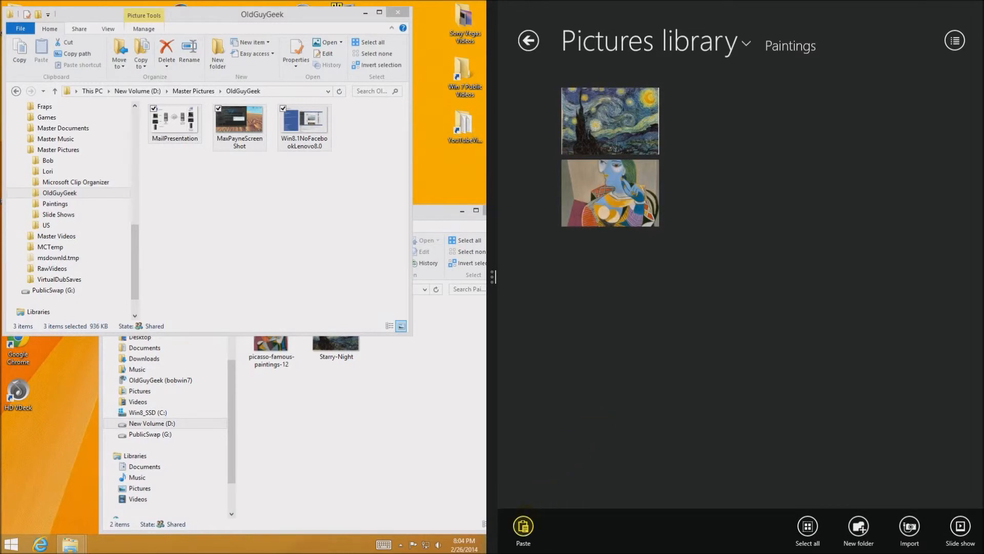
mouse_move(522, 529)
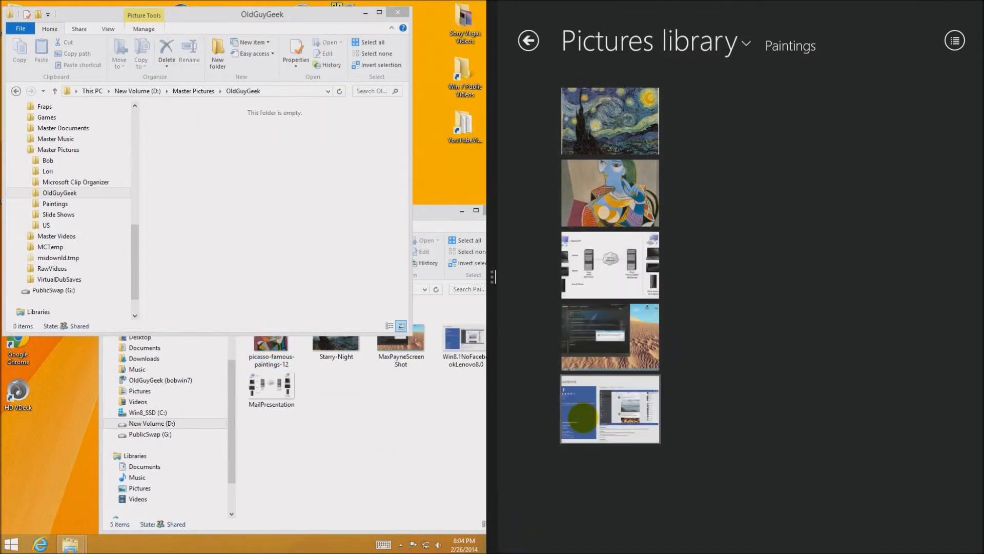
click(271, 385)
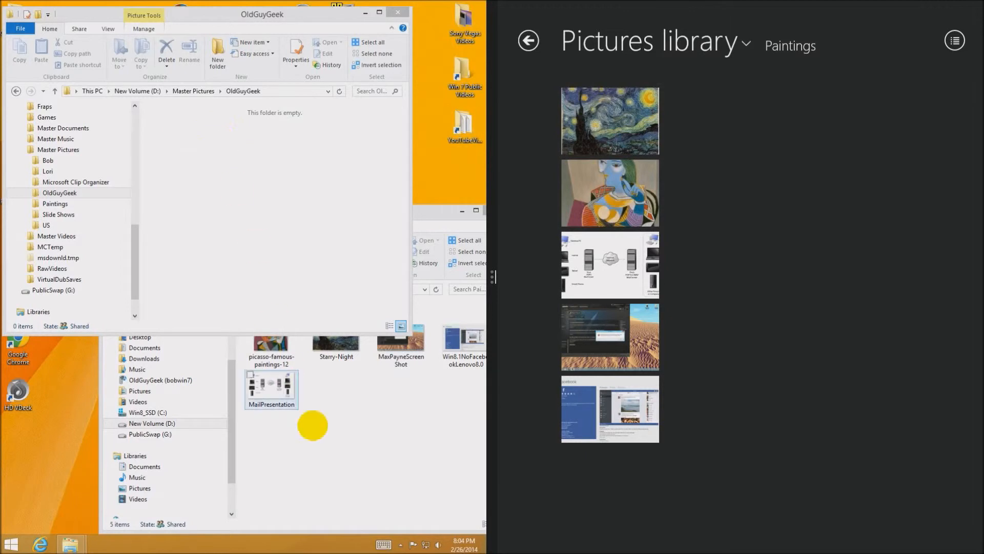
click(746, 41)
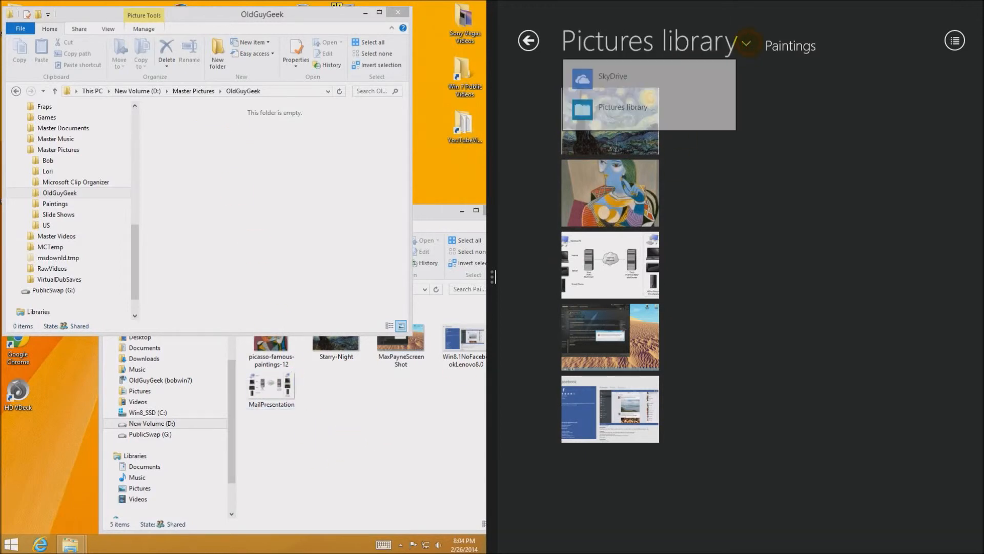
click(621, 107)
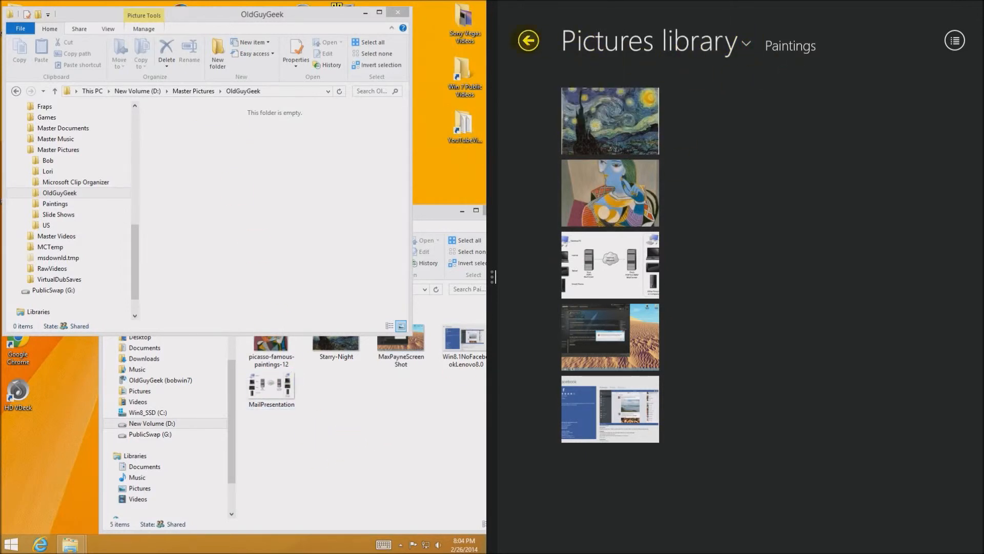
click(527, 40)
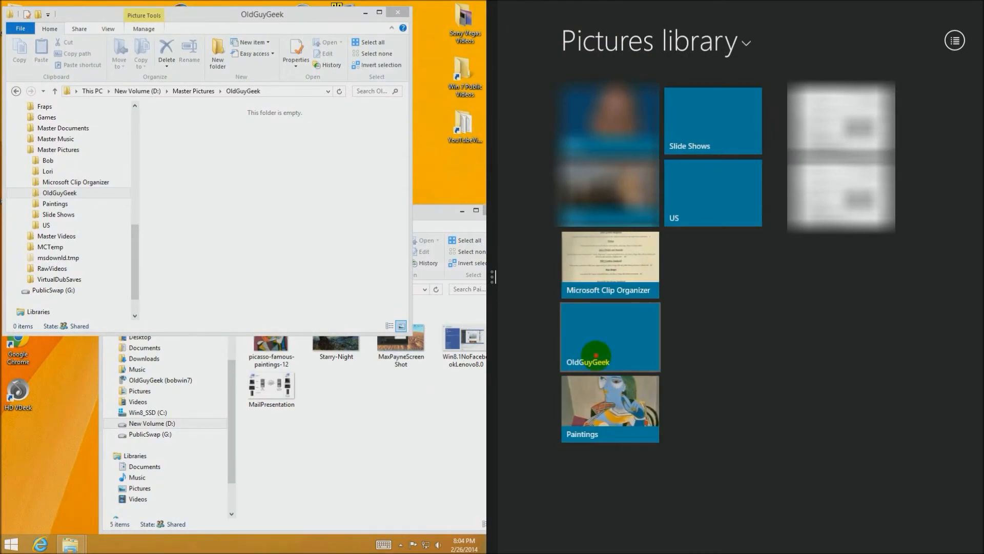
click(608, 336)
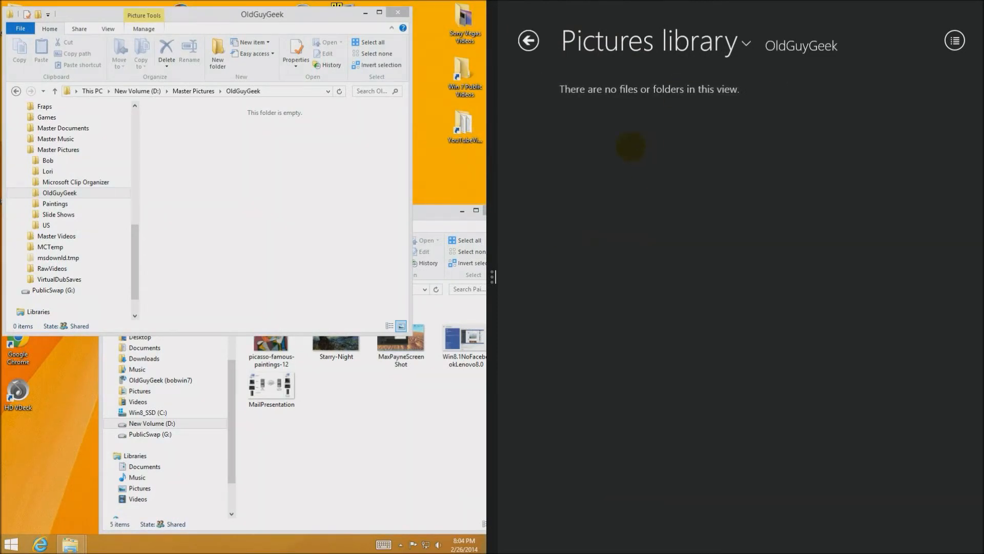
click(527, 40)
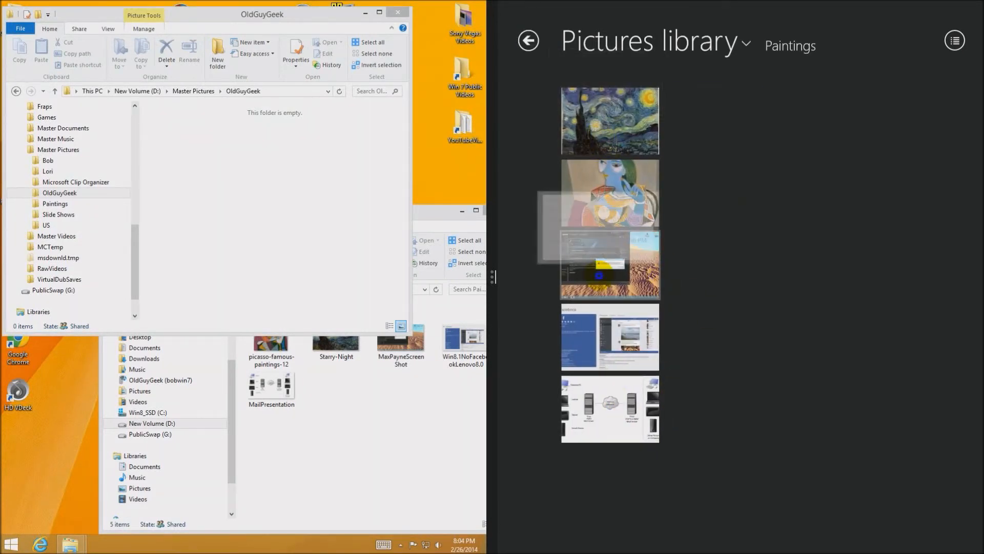
Select the three screenshots in Paintings, then return to the empty OldGuyGeek folder
click(609, 408)
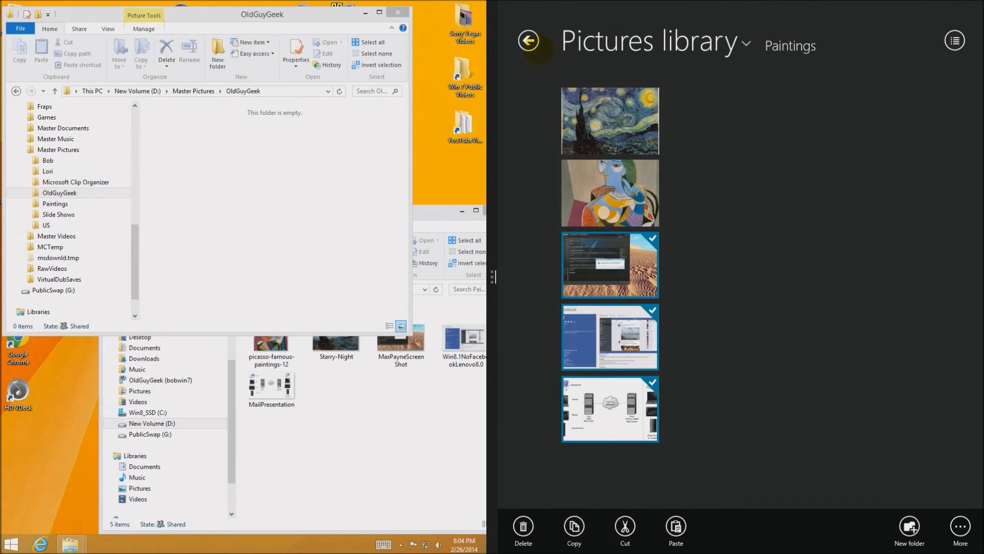
click(528, 40)
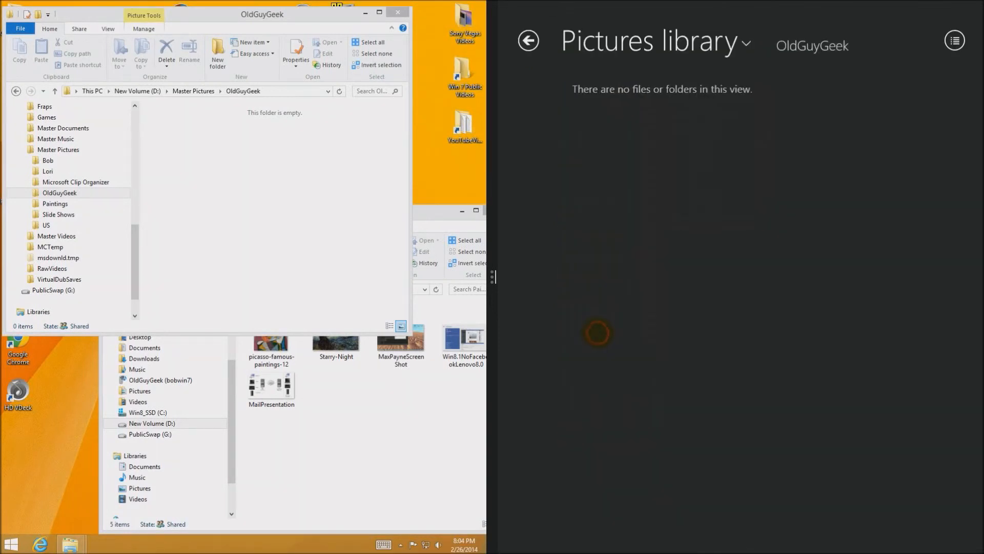